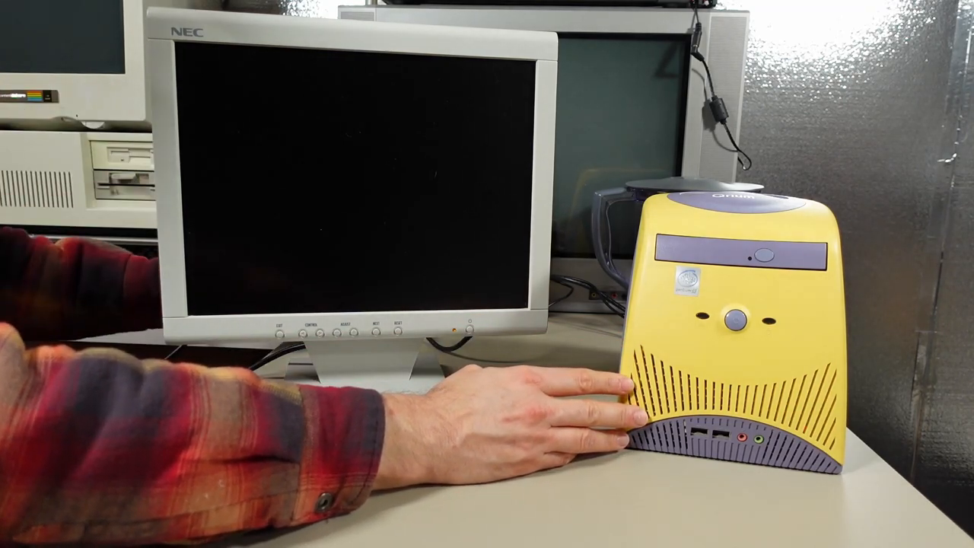
- Power on the yellow compact PC attached to the NEC monitor
left_click(733, 318)
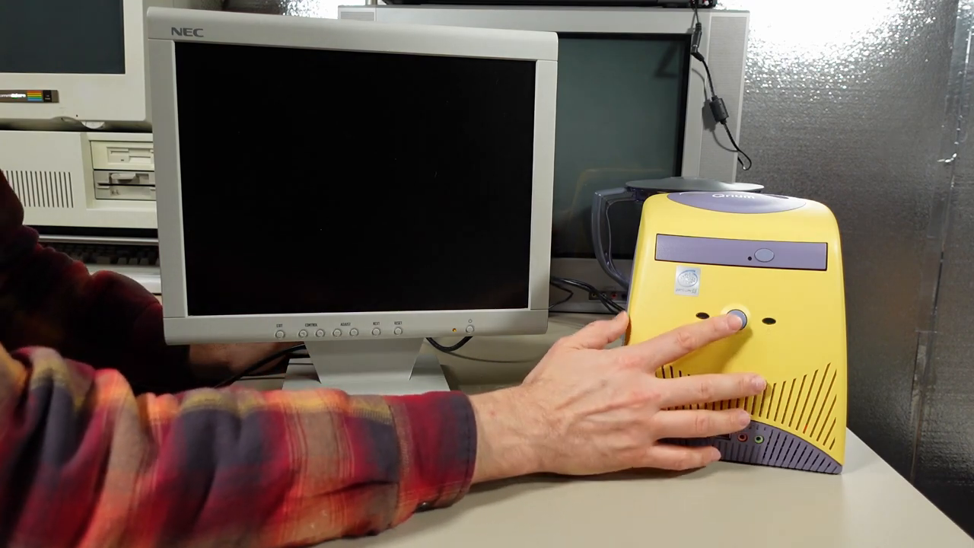
left_click(733, 320)
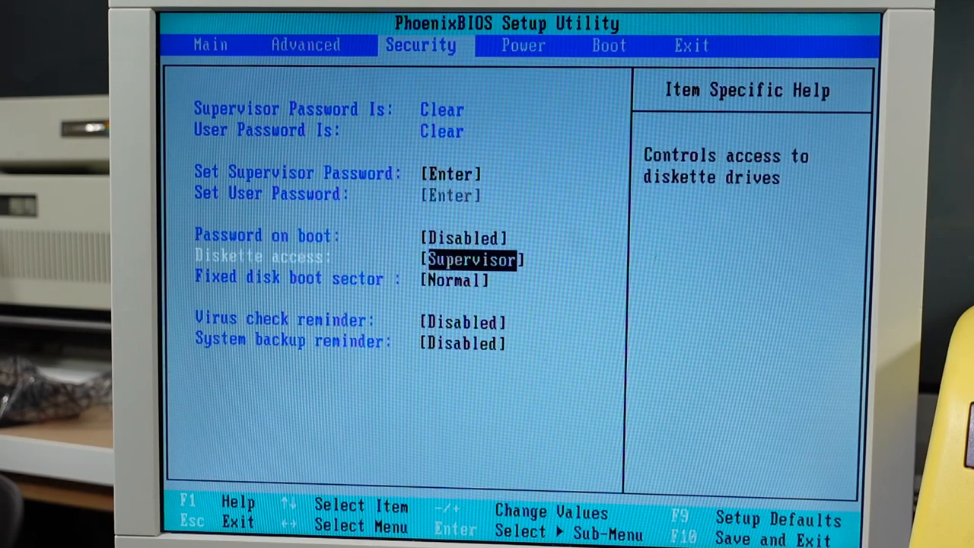
- Review the Power and Boot settings, then choose Exit Saving Changes
key("Down")
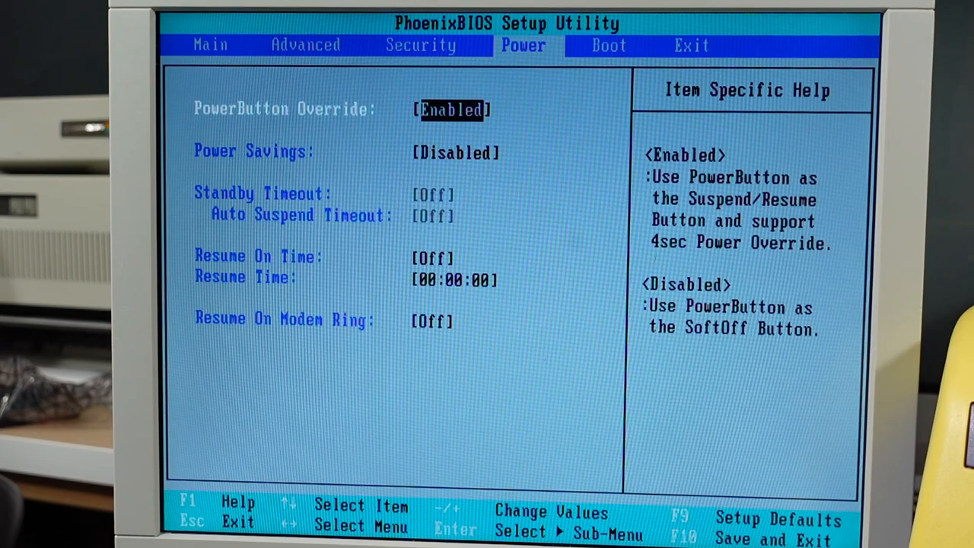
key("Down")
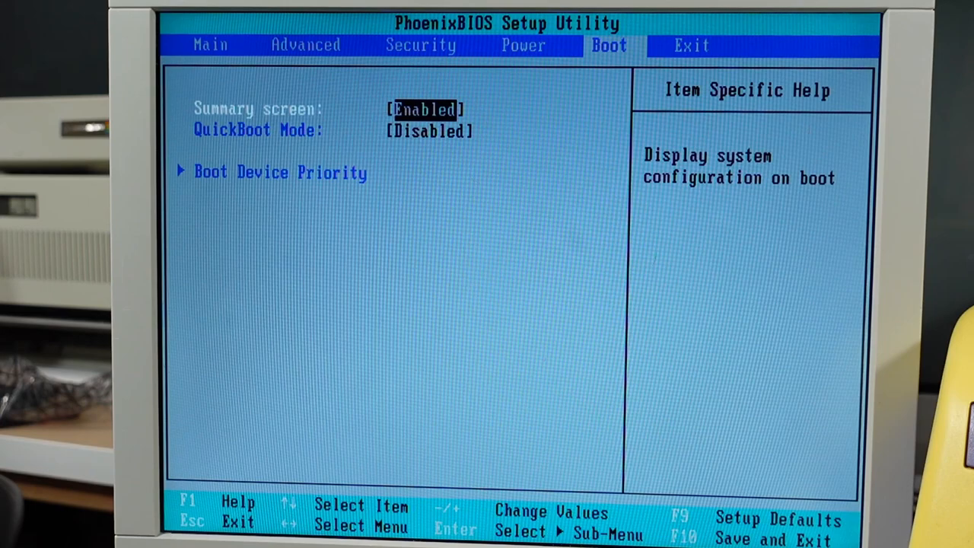
key("Down")
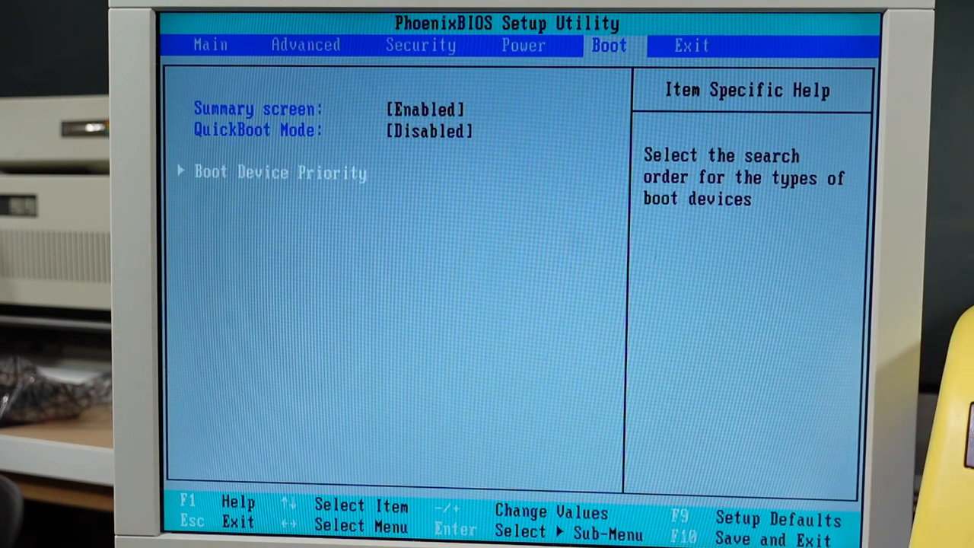
left_click(691, 46)
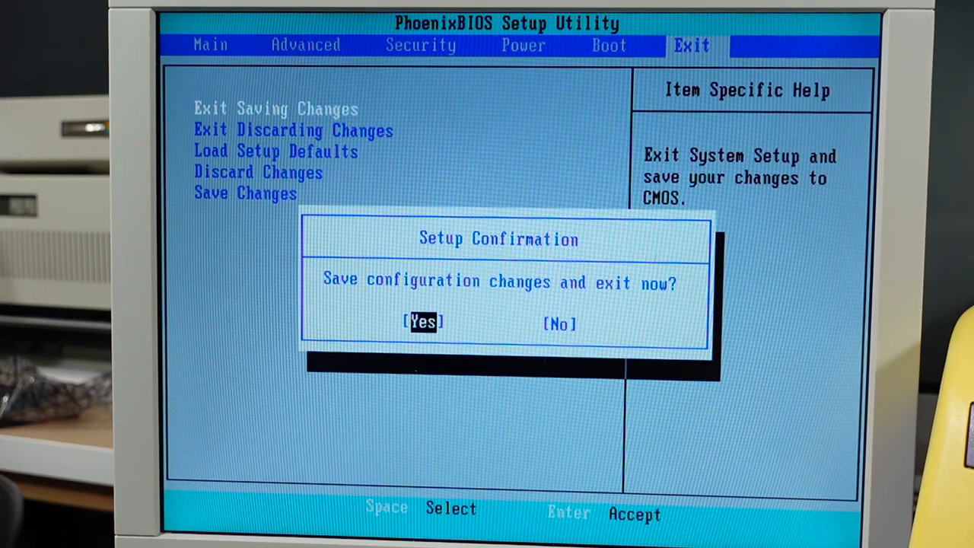
- Confirm Yes to save the BIOS configuration and exit setup
key("enter")
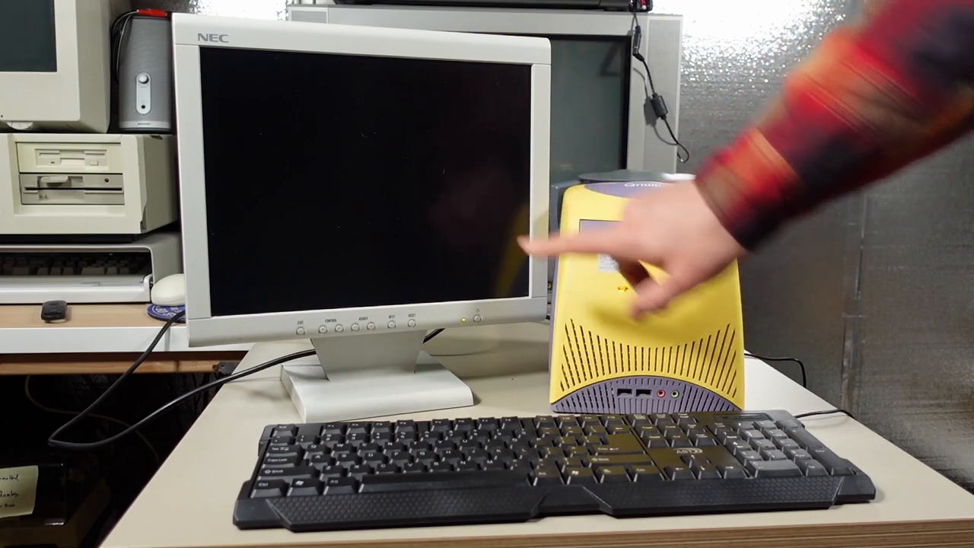
- Switch the PC off with its front power button after the floppy boot error
left_click(643, 293)
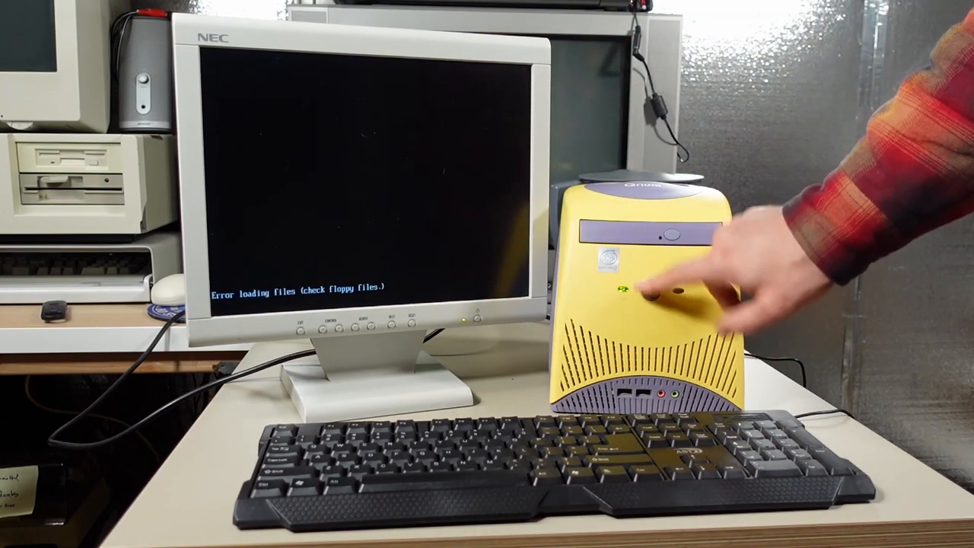
left_click(655, 291)
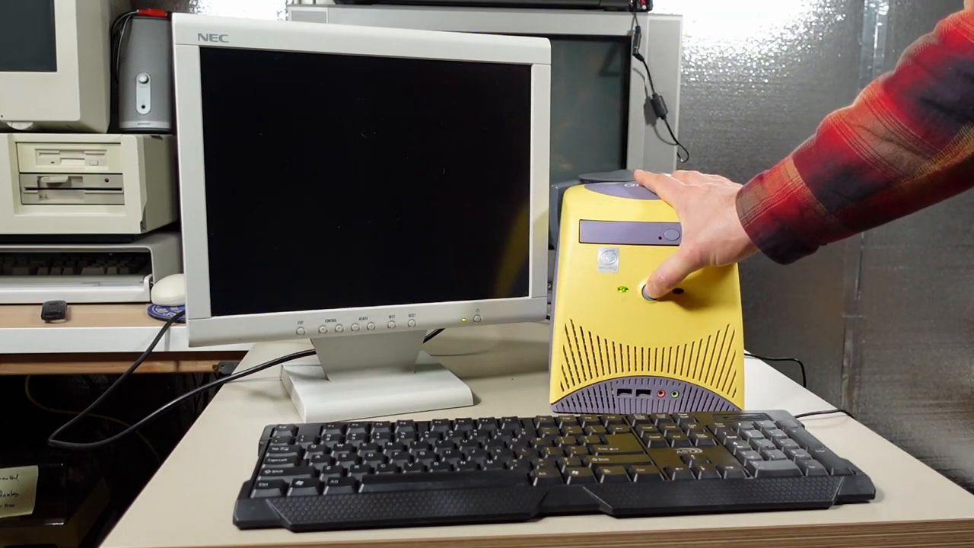
left_click(643, 293)
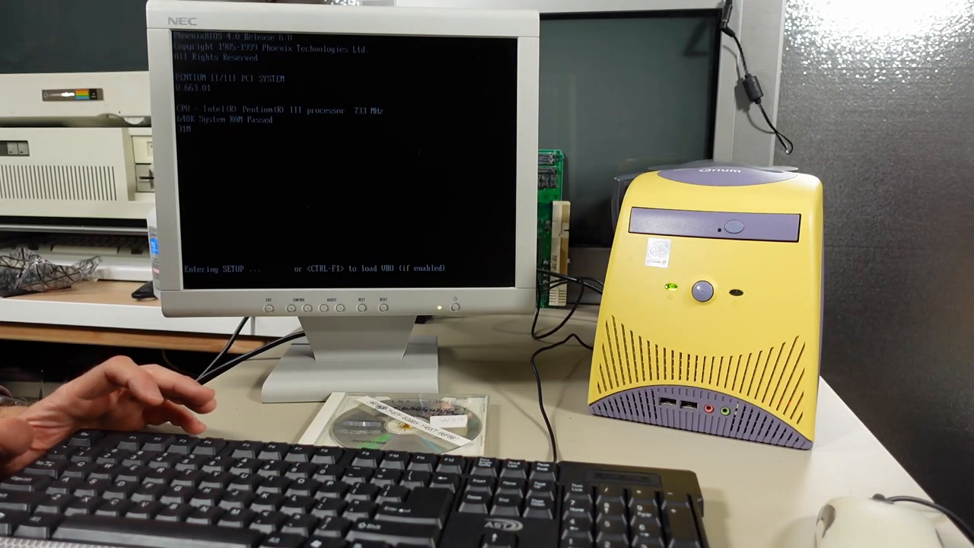
- Let POST finish so the PhoenixBIOS Setup Main page appears
left_click(698, 295)
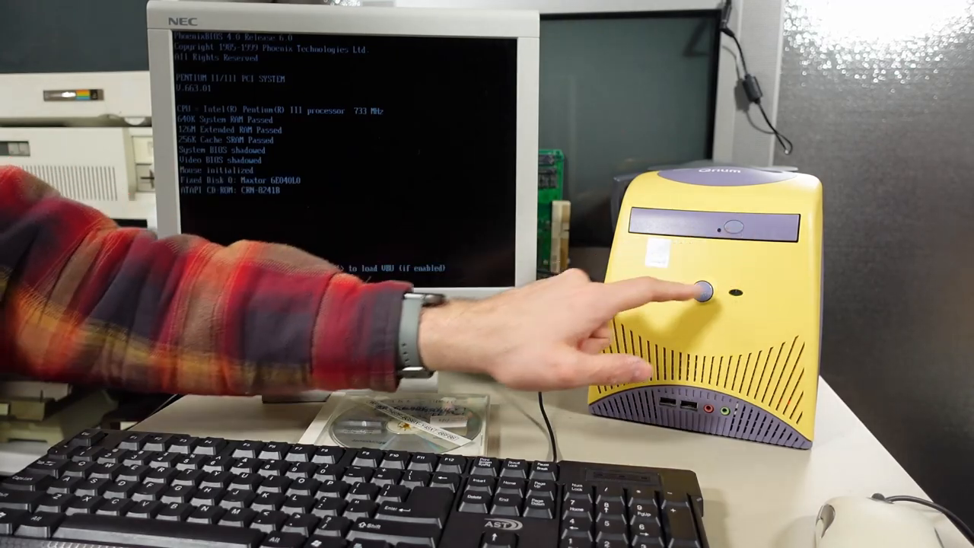
left_click(700, 290)
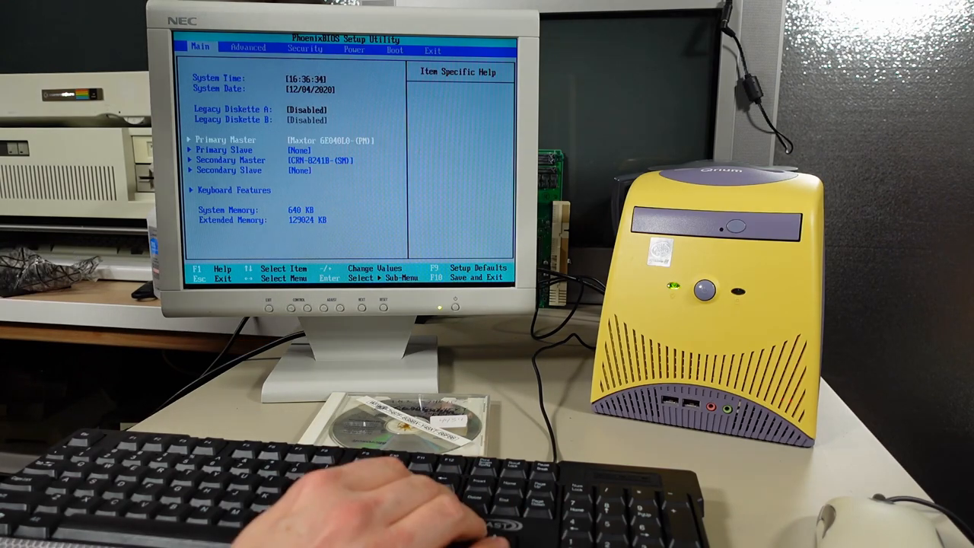
- Choose Exit Saving Changes to bring up the Setup Confirmation
key("enter")
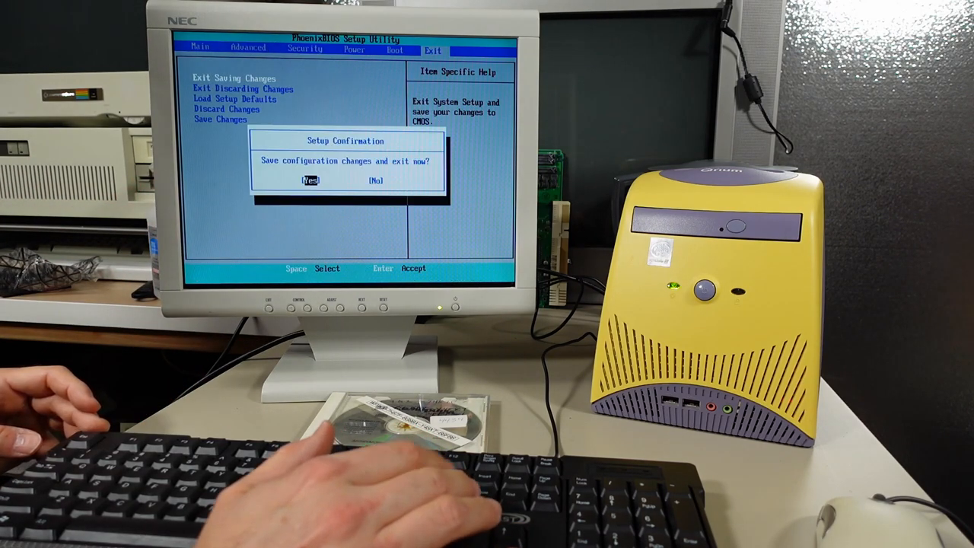
- Confirm Yes to save settings and reboot into the CD-ROM startup menu
key("enter")
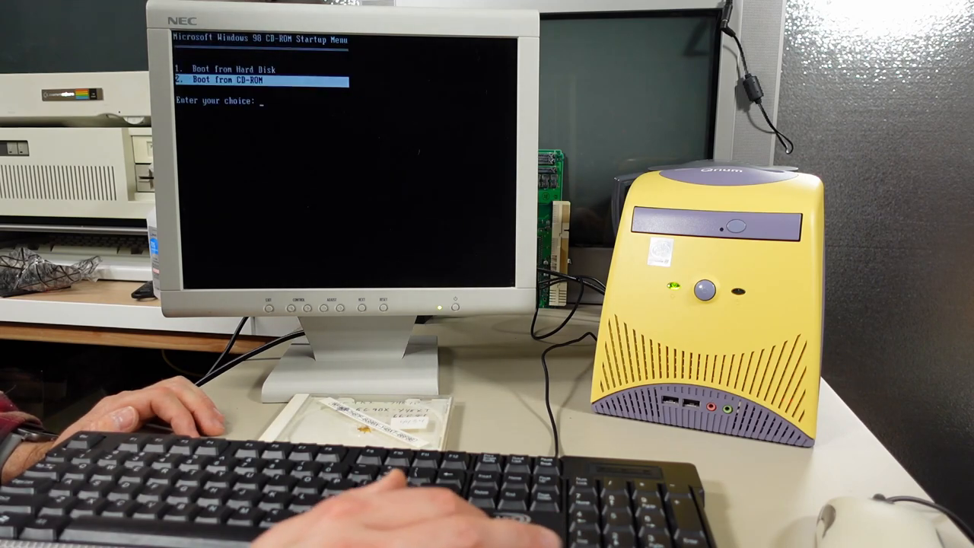
- Pick the default boot option and continue to the Windows 98 desktop
key("enter")
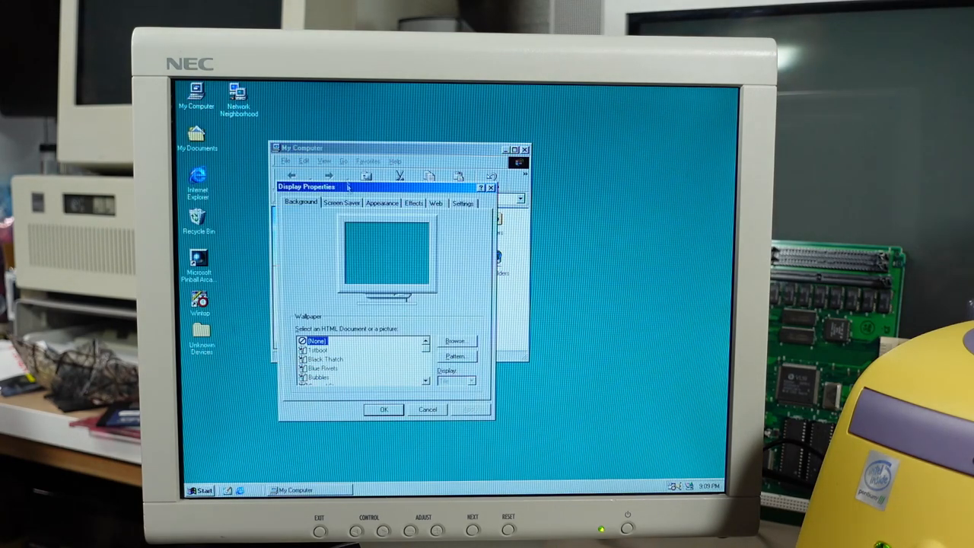
- Check the Colors dropdown and keep 16-bit colour, then open Device Manager
left_click(463, 203)
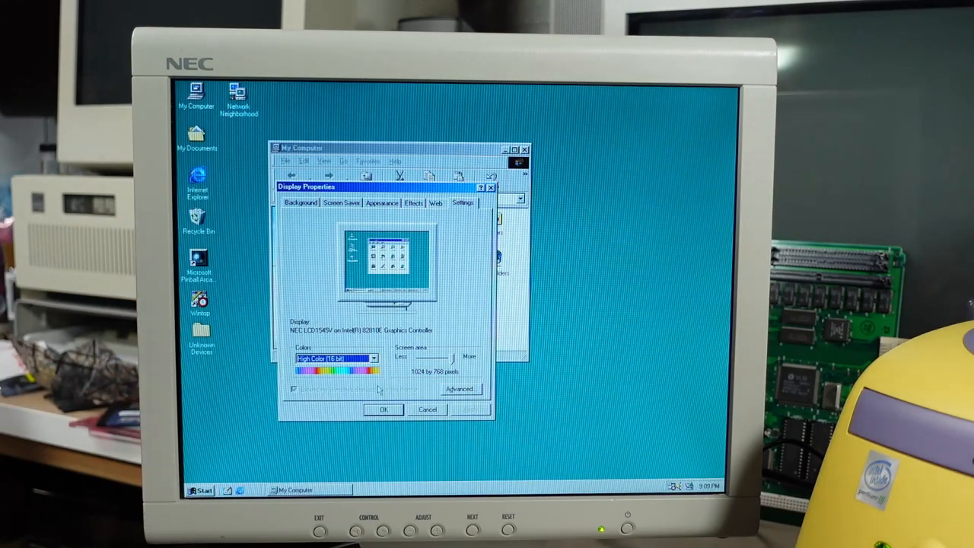
left_click(373, 358)
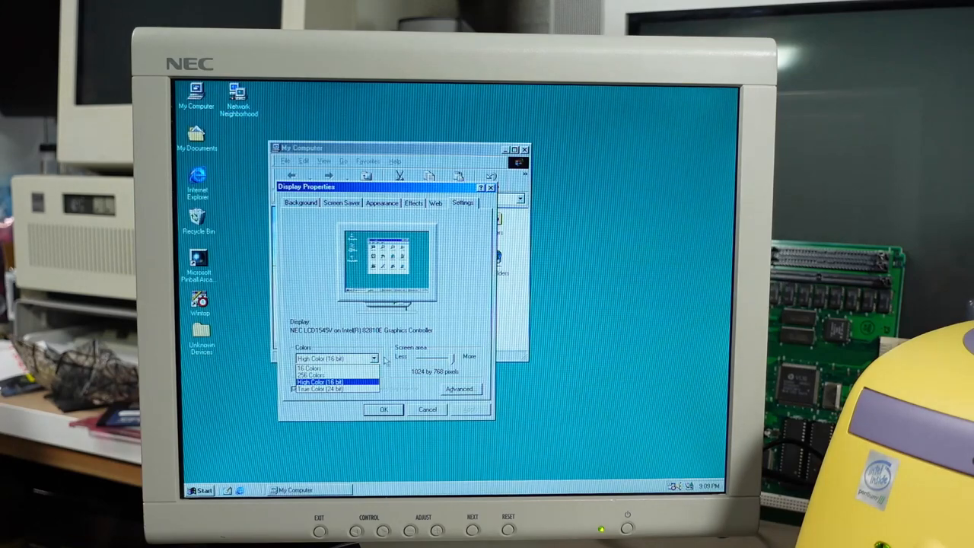
left_click(426, 408)
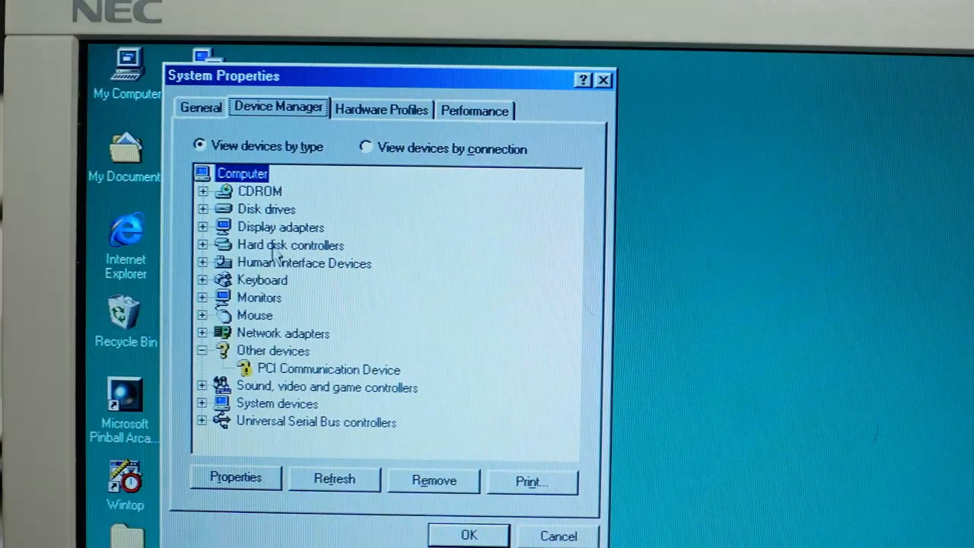
- Select the PCI Communication Device, then open the 3Com Mini PCI Ethernet Adapter's properties
left_click(327, 369)
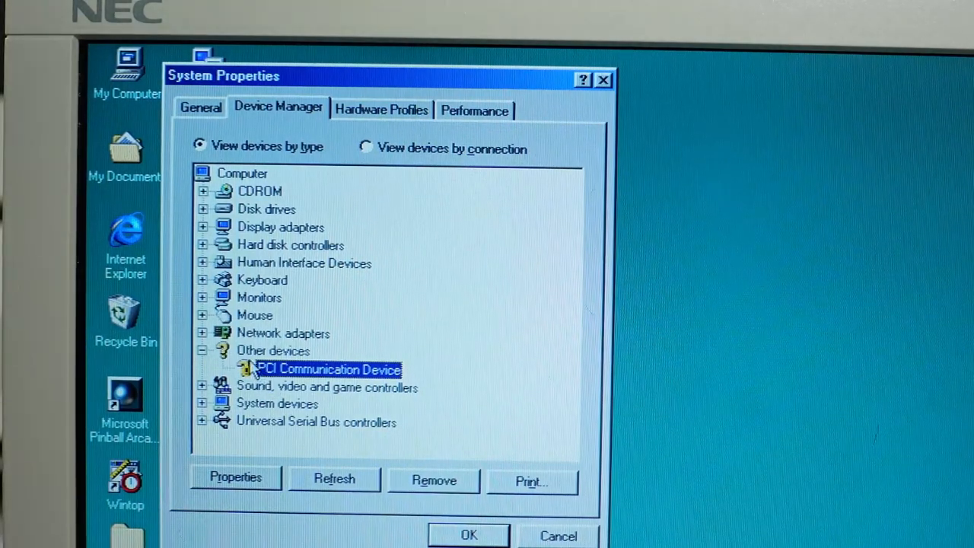
left_click(204, 332)
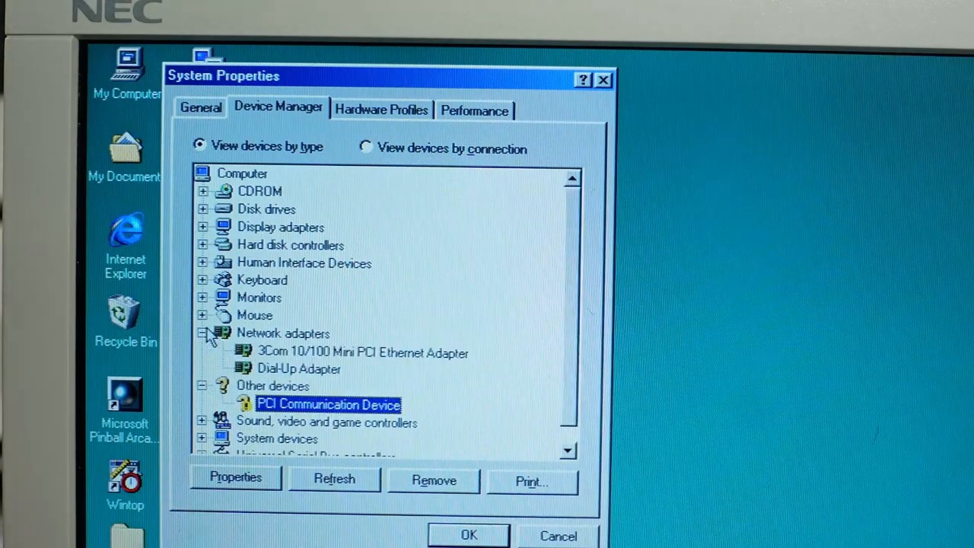
left_click(363, 353)
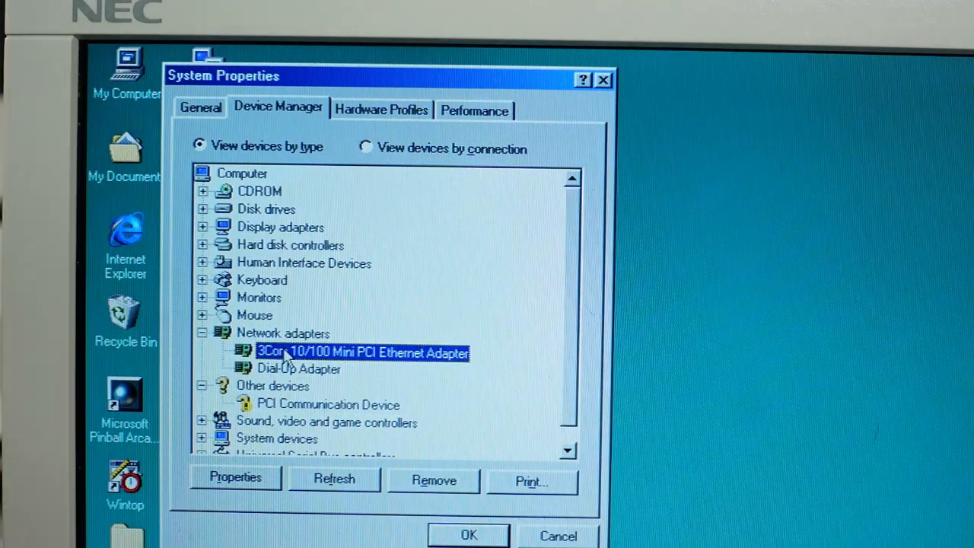
left_click(235, 477)
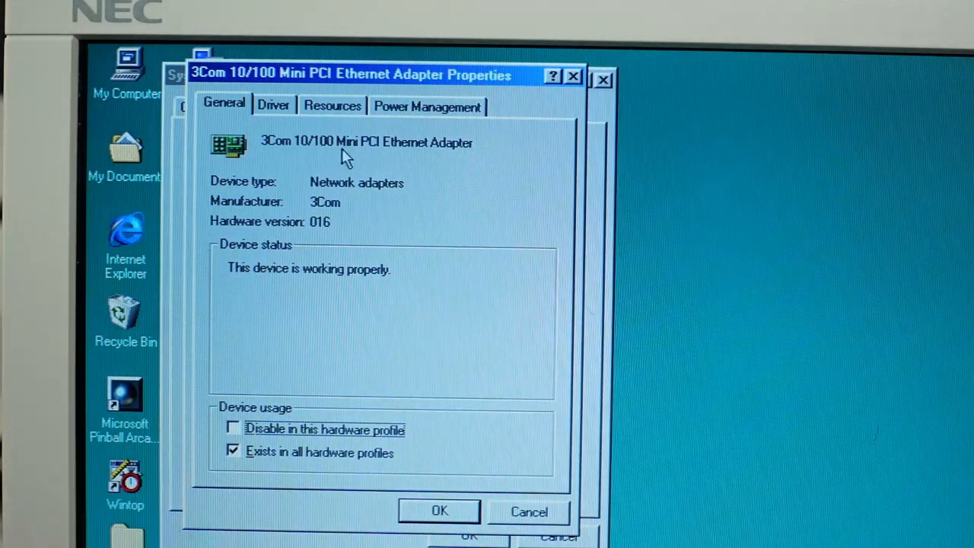
mouse_move(411, 163)
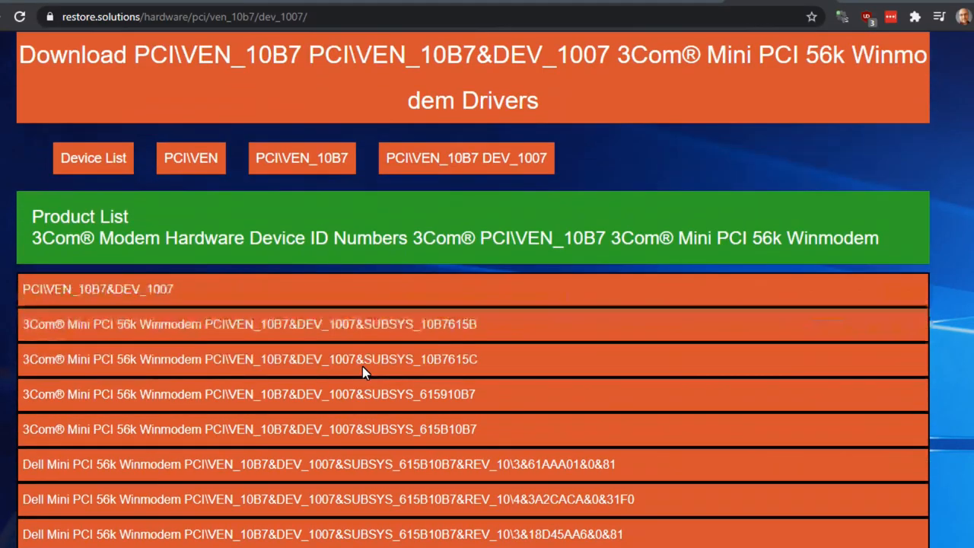
- Scroll through the 3Com Mini PCI 56k Winmodem driver listing for VEN_10B7 DEV_1007
scroll("down", 3)
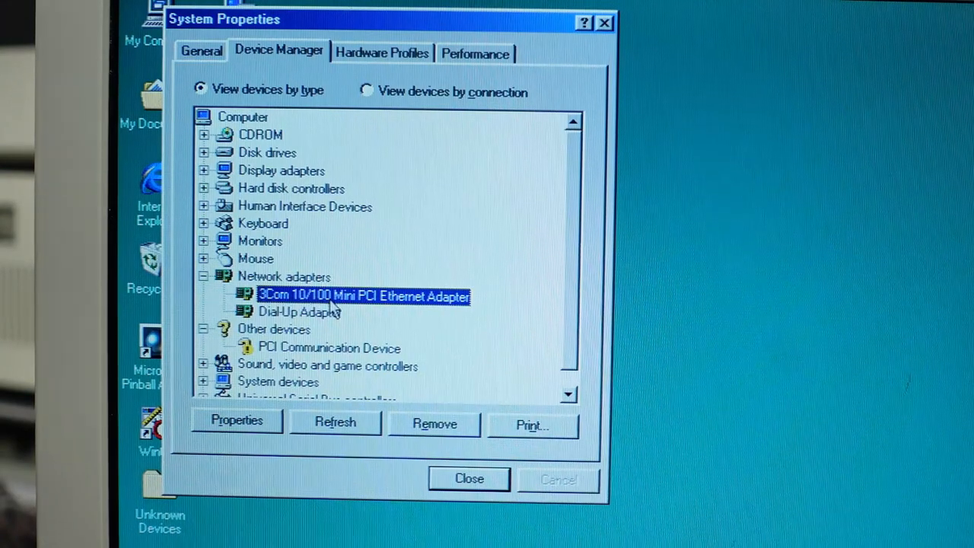
mouse_move(377, 319)
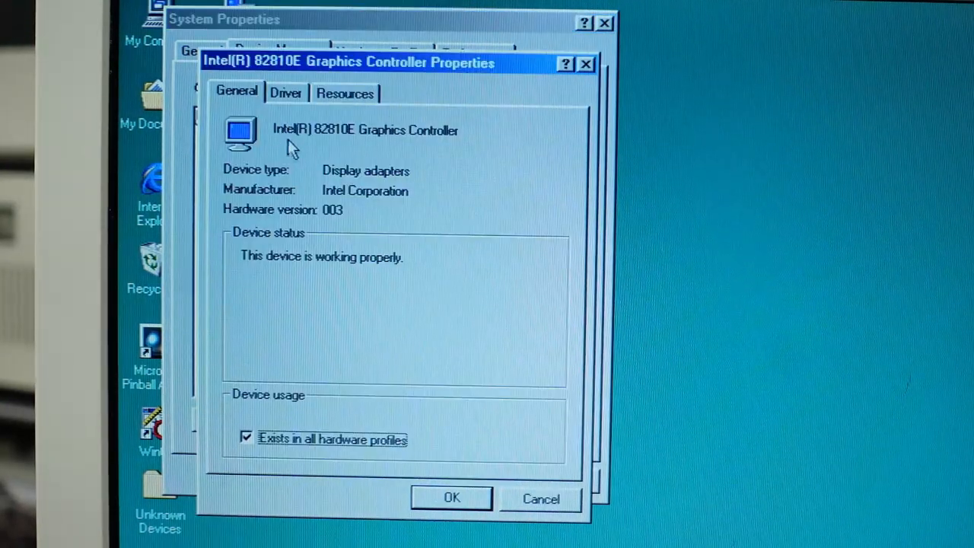
mouse_move(327, 148)
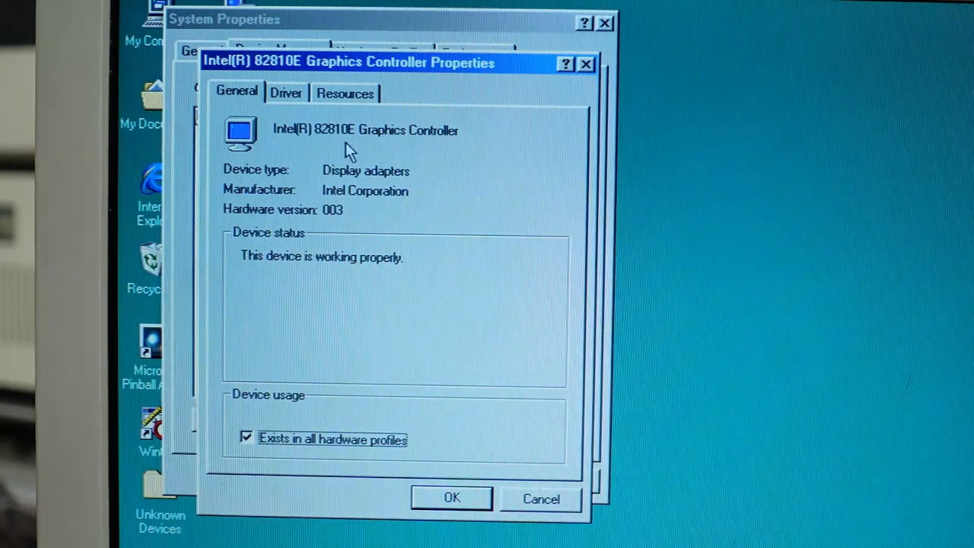
mouse_move(327, 149)
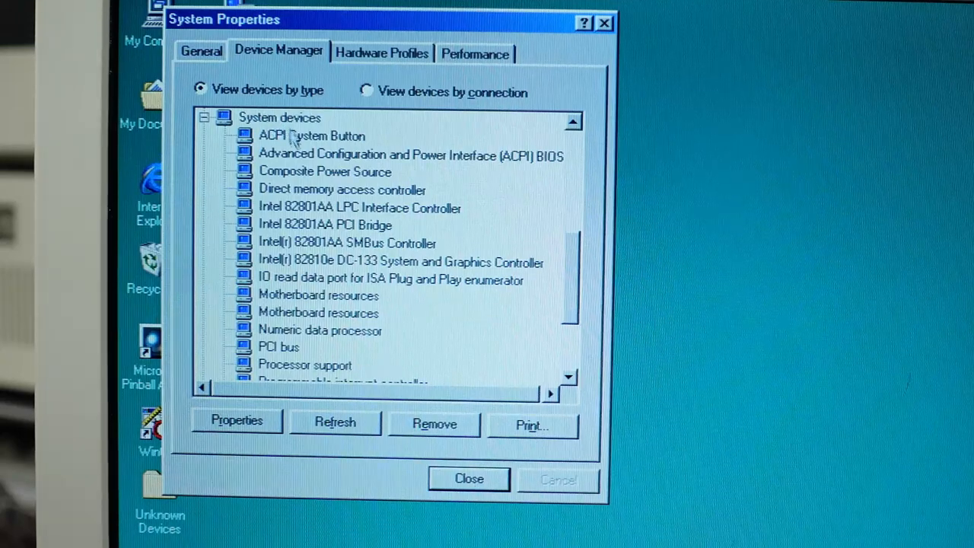
- Select the Intel 82801AA PCI Bridge, then collapse the System devices category
left_click(326, 225)
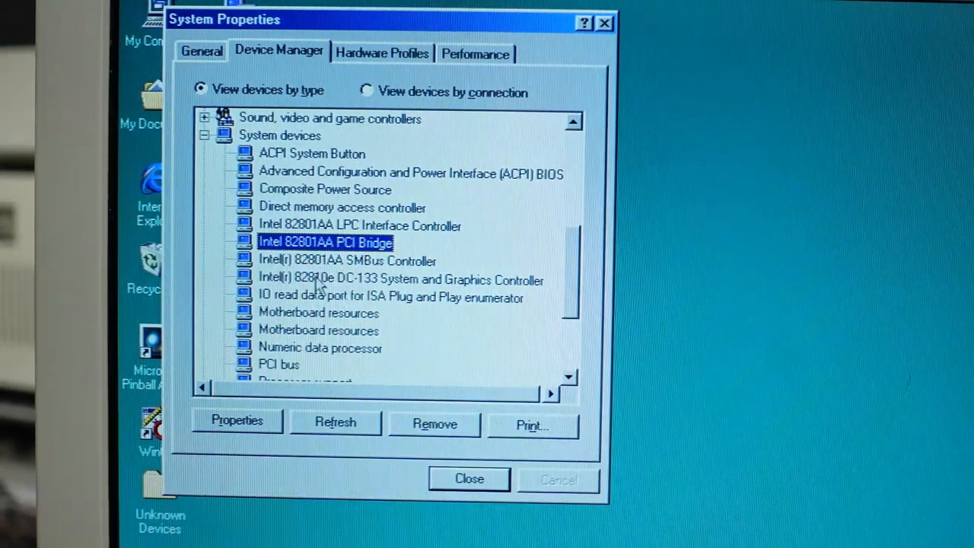
left_click(391, 296)
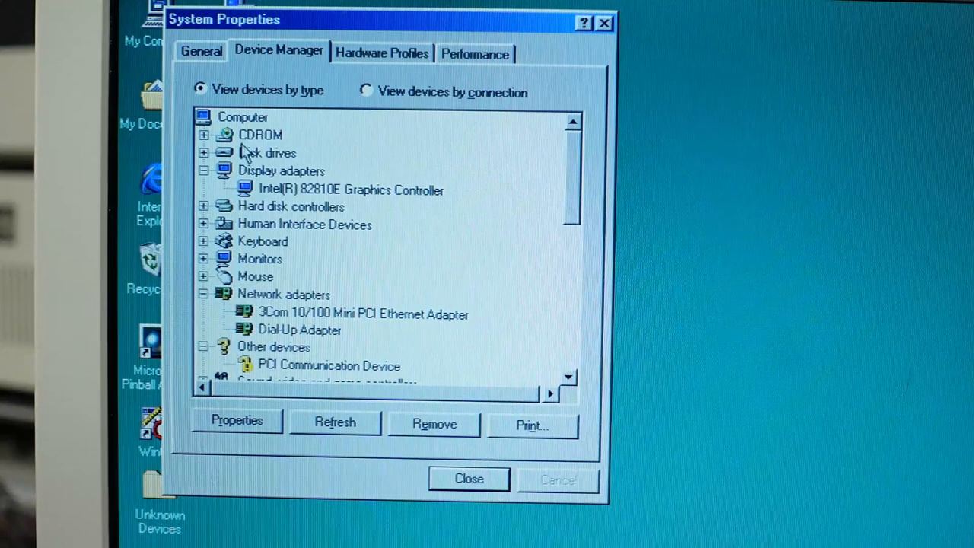
- View the LG CD-ROM CRN-8241B properties and cancel without changes
left_click(203, 135)
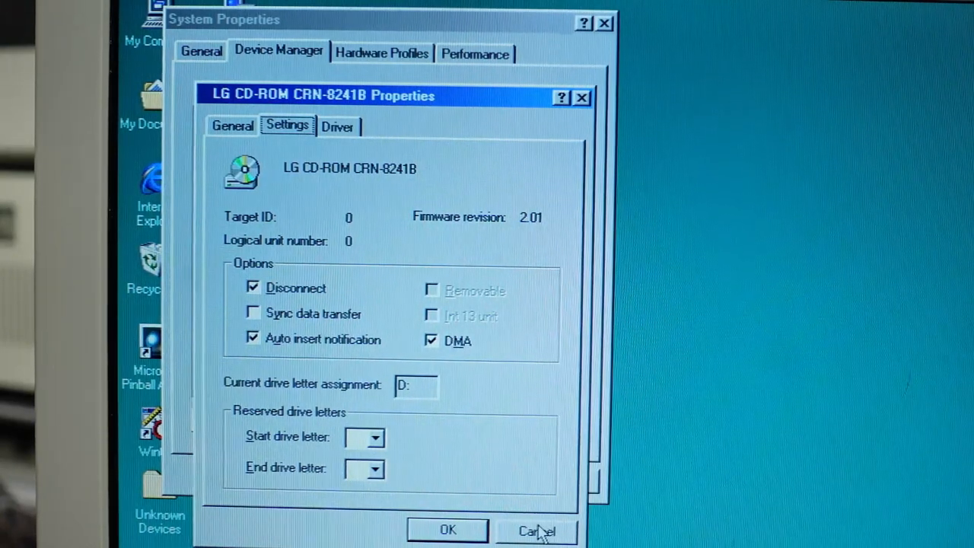
left_click(537, 531)
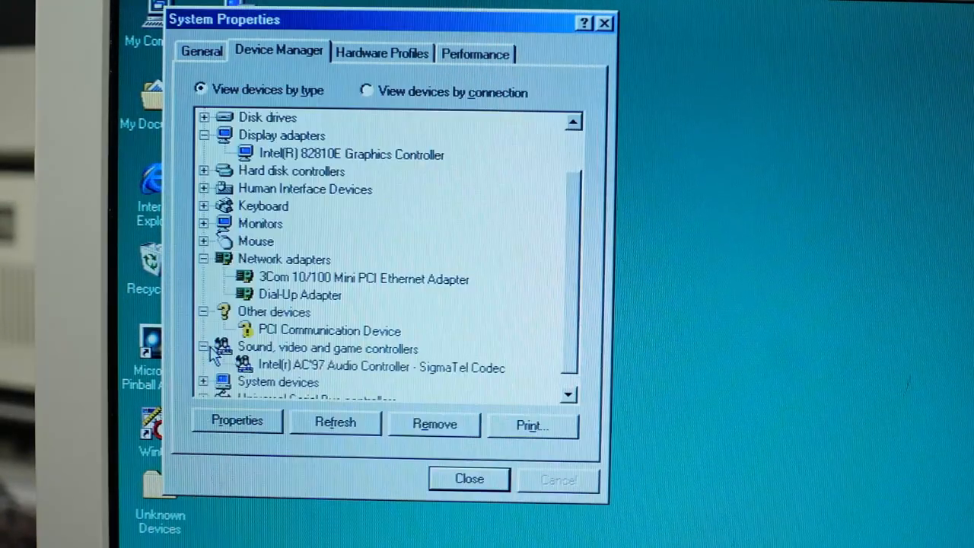
- Open the AC'97 SigmaTel controller's properties and check its IRQ 09 and I/O ranges
double_click(366, 367)
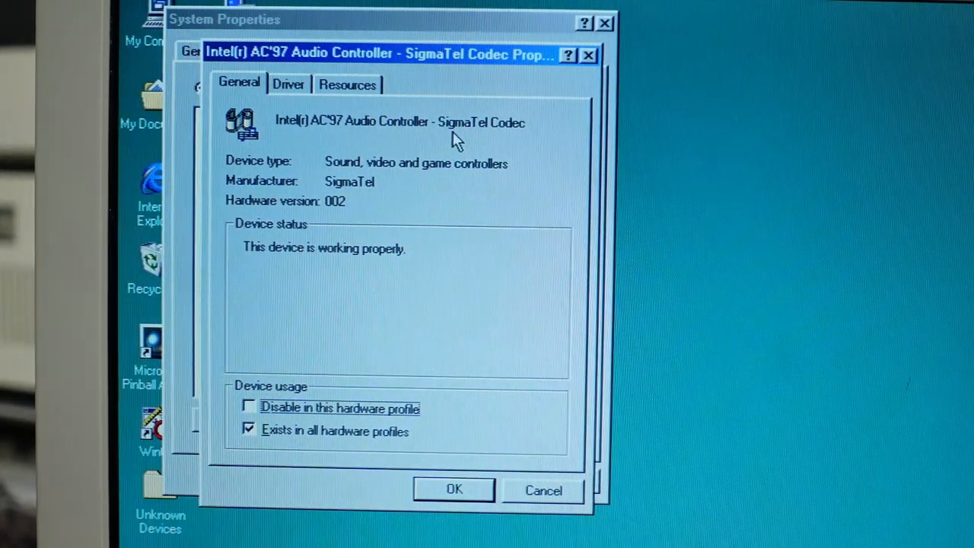
mouse_move(395, 152)
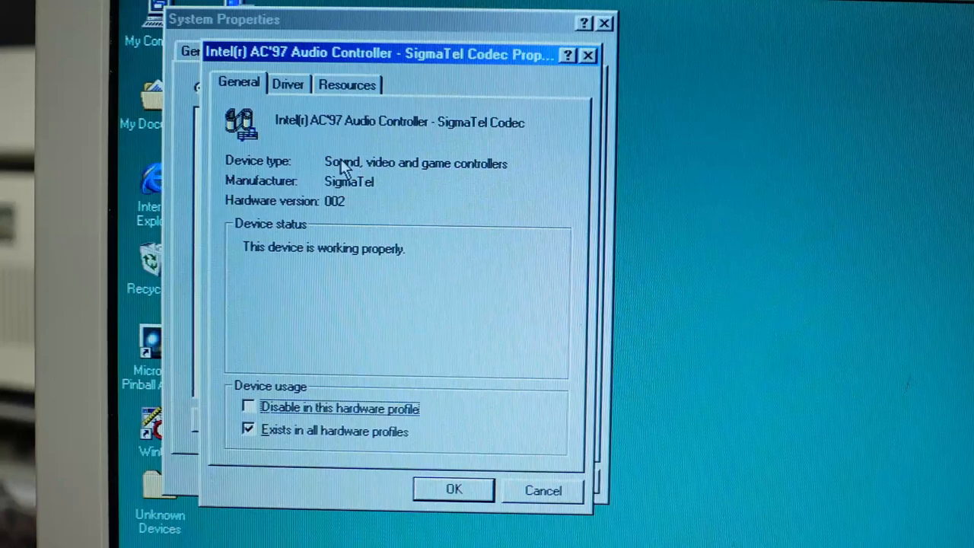
mouse_move(319, 156)
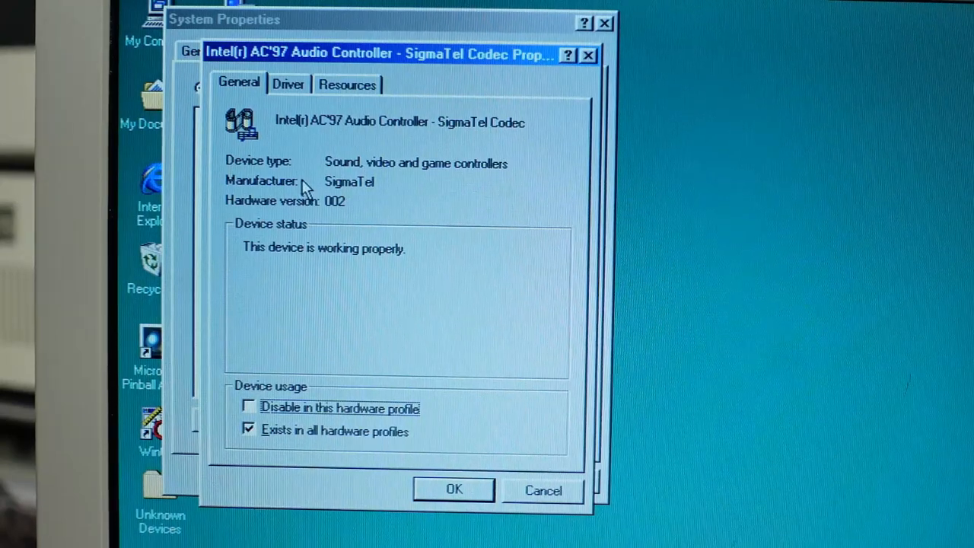
mouse_move(366, 148)
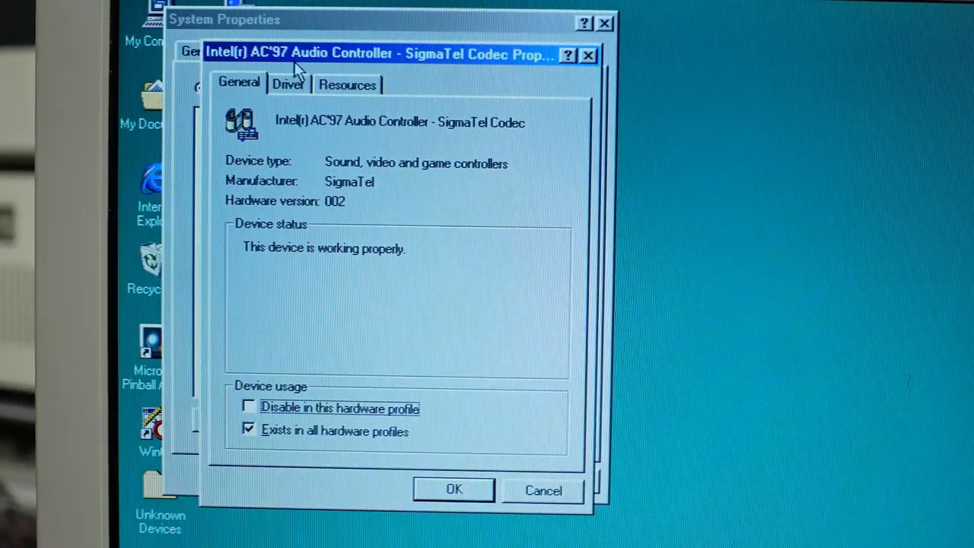
left_click(347, 84)
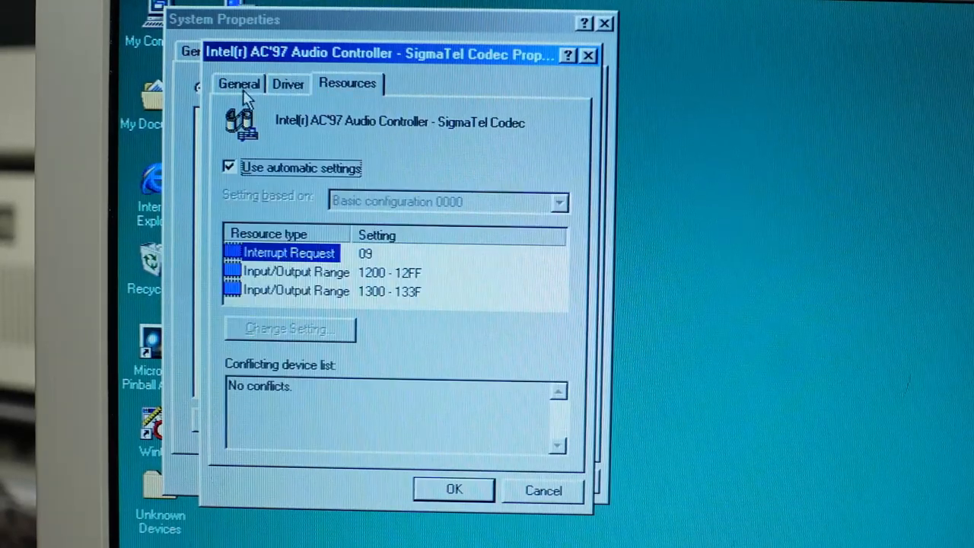
- Check SigmaTel Audio's advanced playback performance settings, then close them
left_click(239, 84)
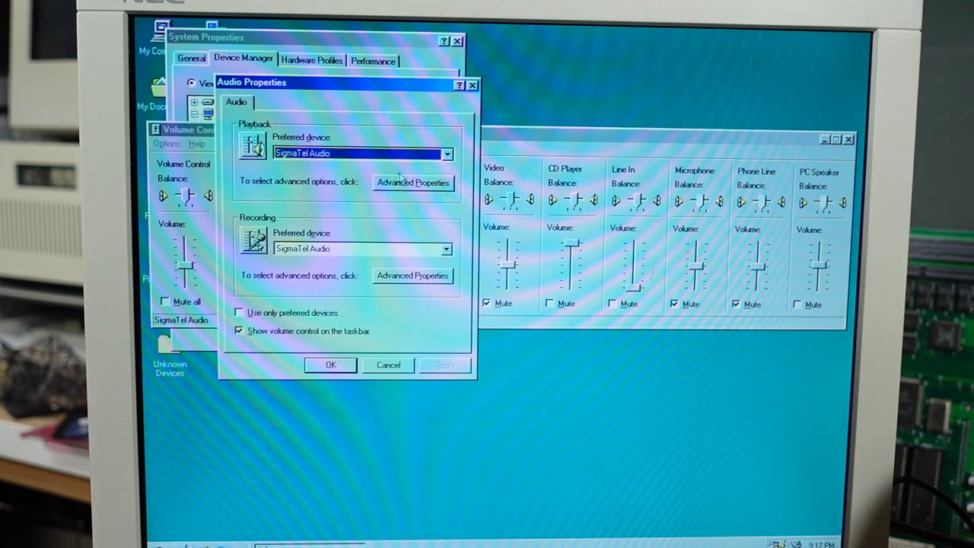
left_click(413, 183)
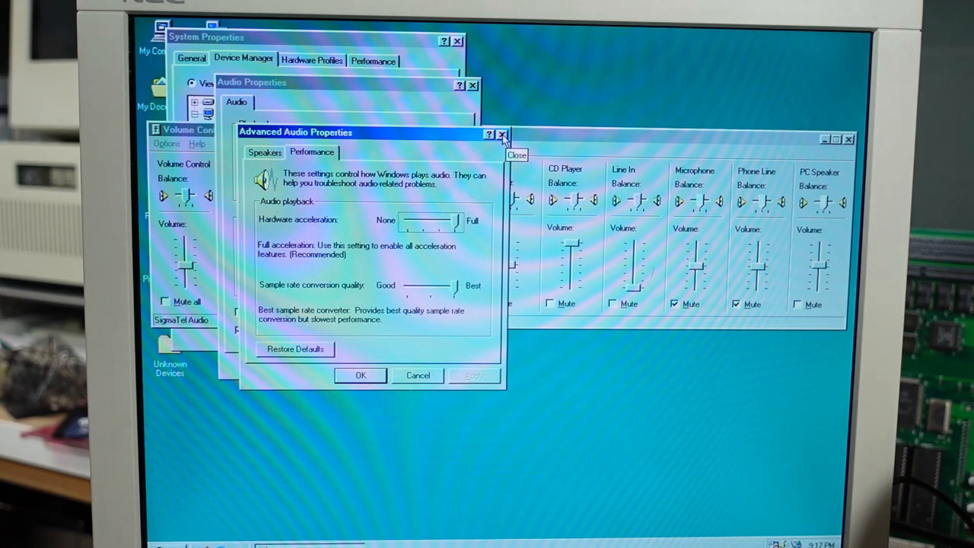
left_click(502, 134)
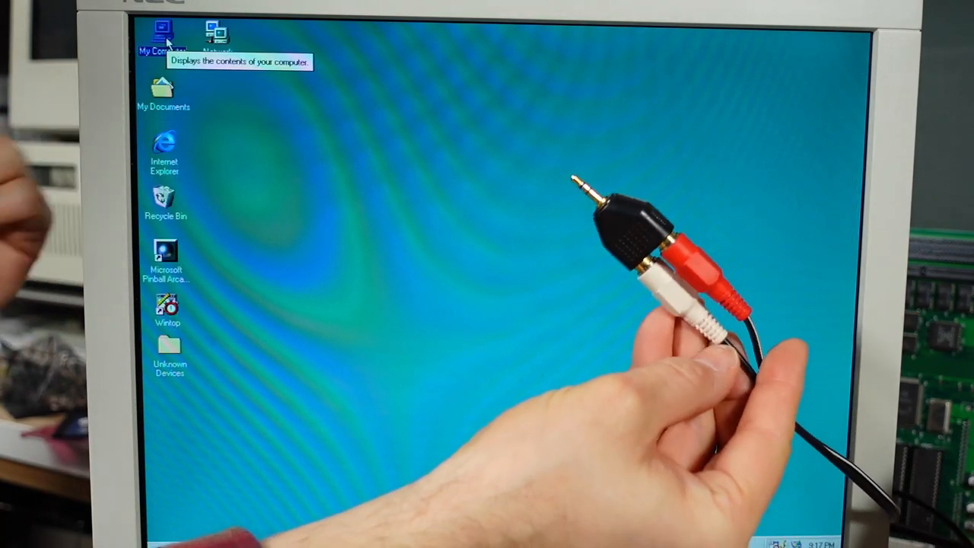
- Open My Documents from the desktop to show images, Midi, music, sounds and videos
double_click(164, 83)
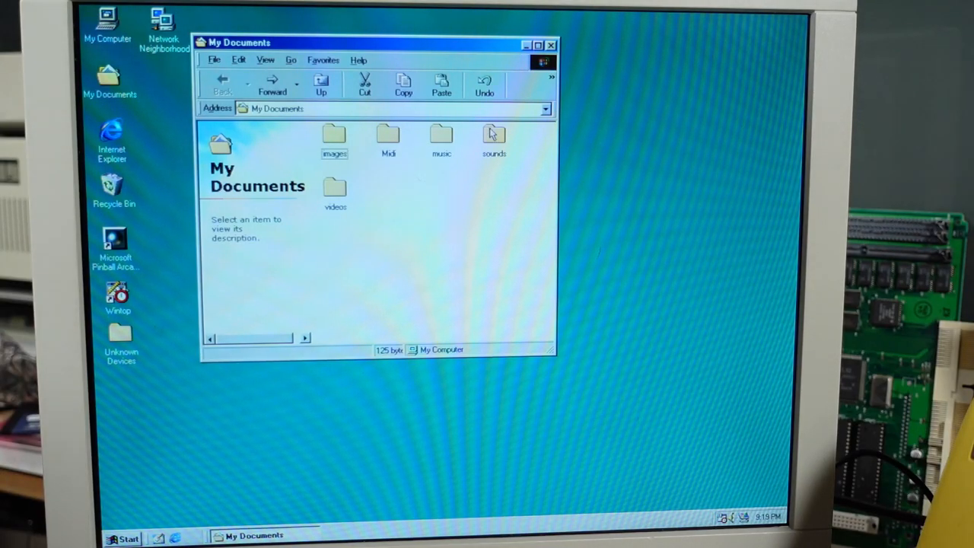
- Open the videos folder and play one of its clips
double_click(335, 190)
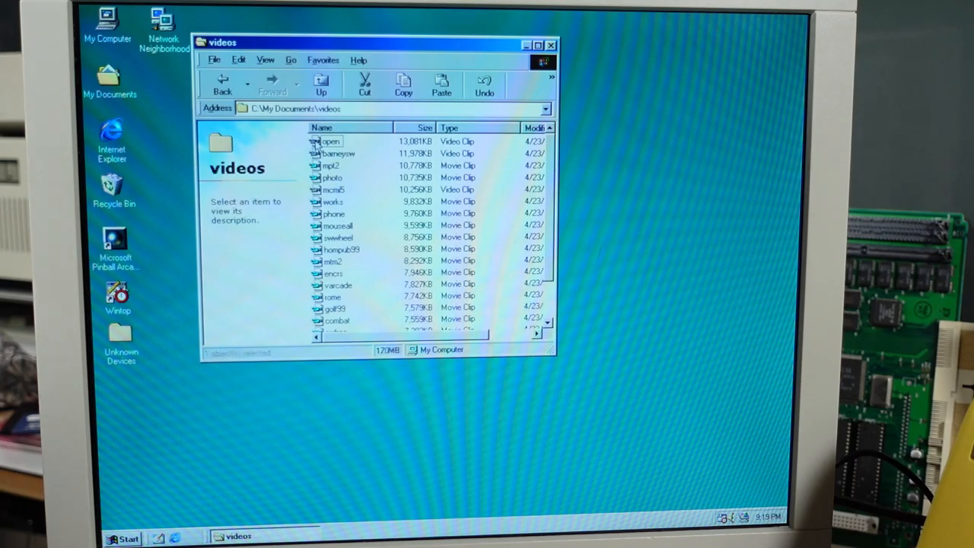
double_click(329, 141)
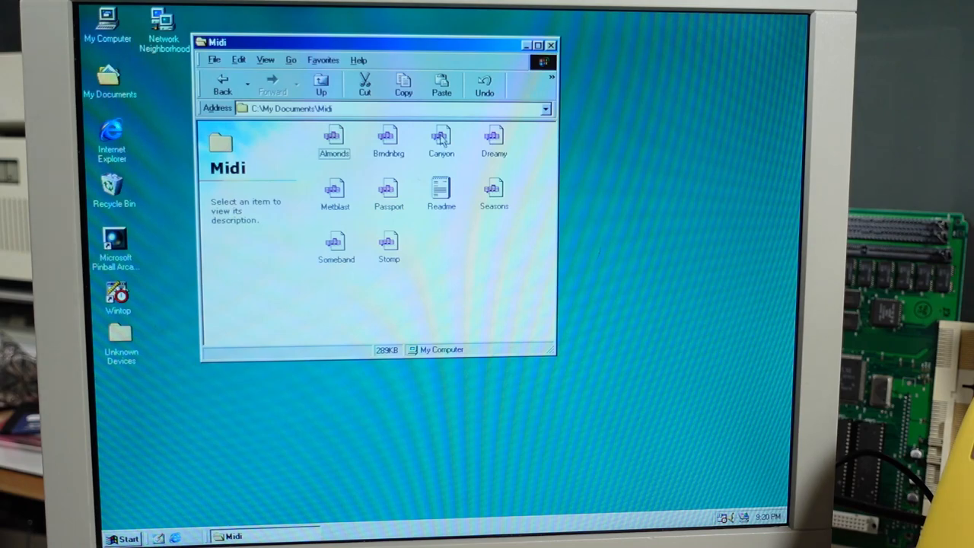
- Play the Canyon MIDI song, close its player, then play the Passport MIDI song
double_click(441, 137)
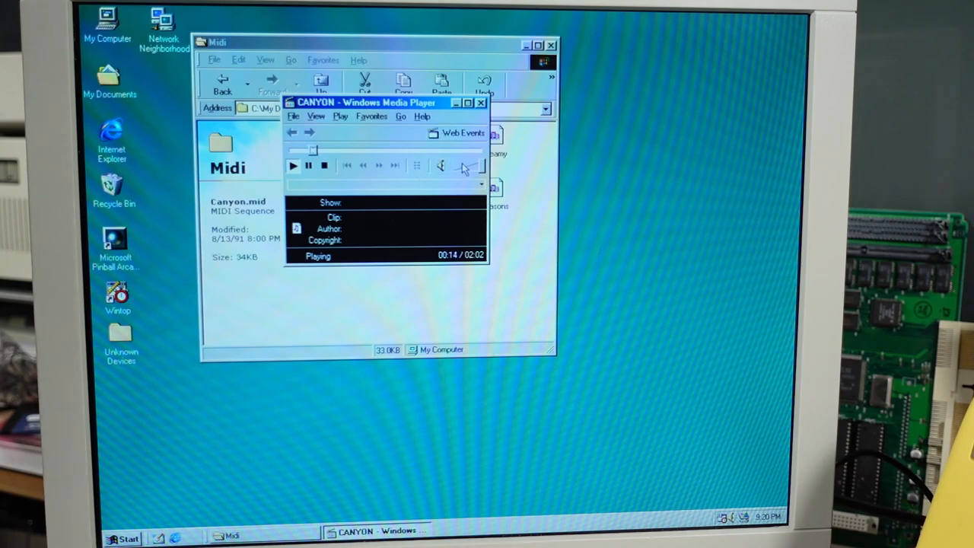
mouse_move(483, 166)
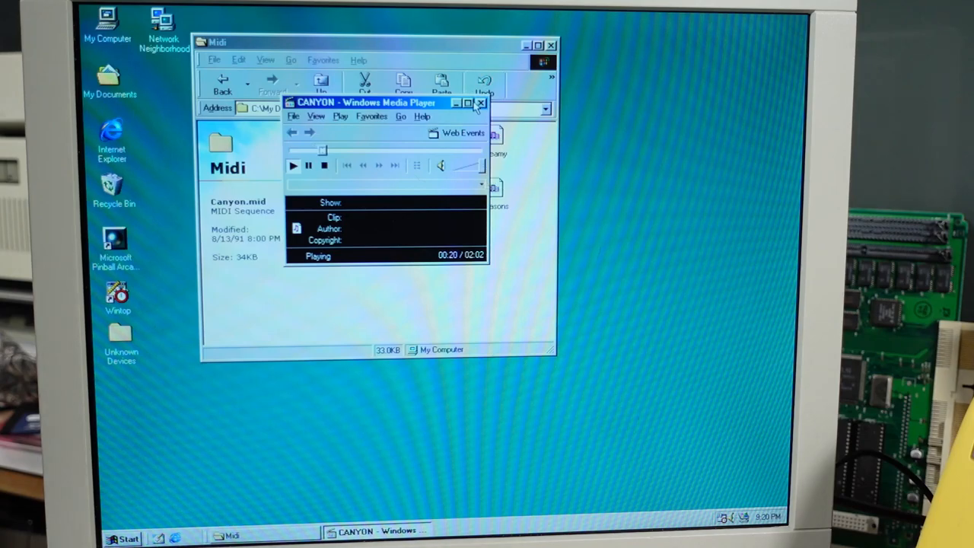
left_click(480, 103)
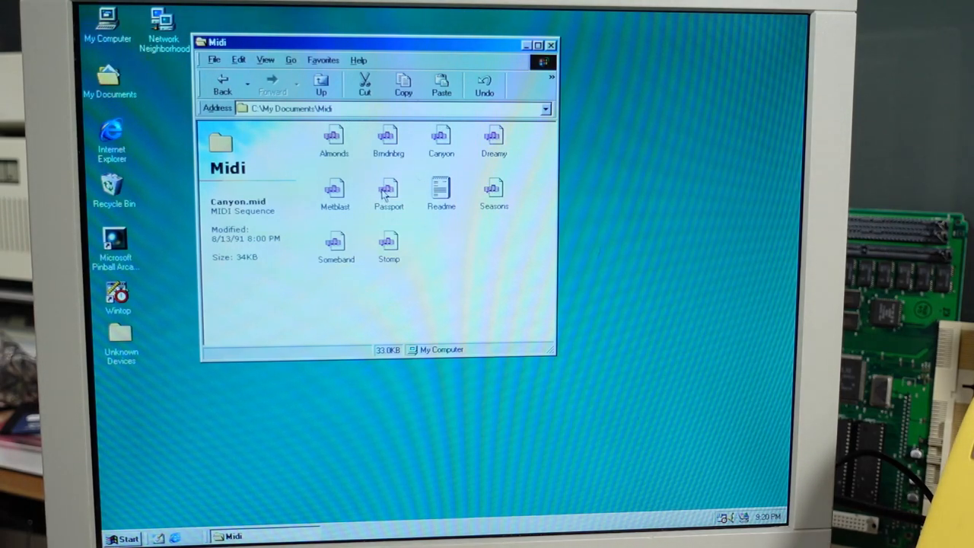
mouse_move(396, 183)
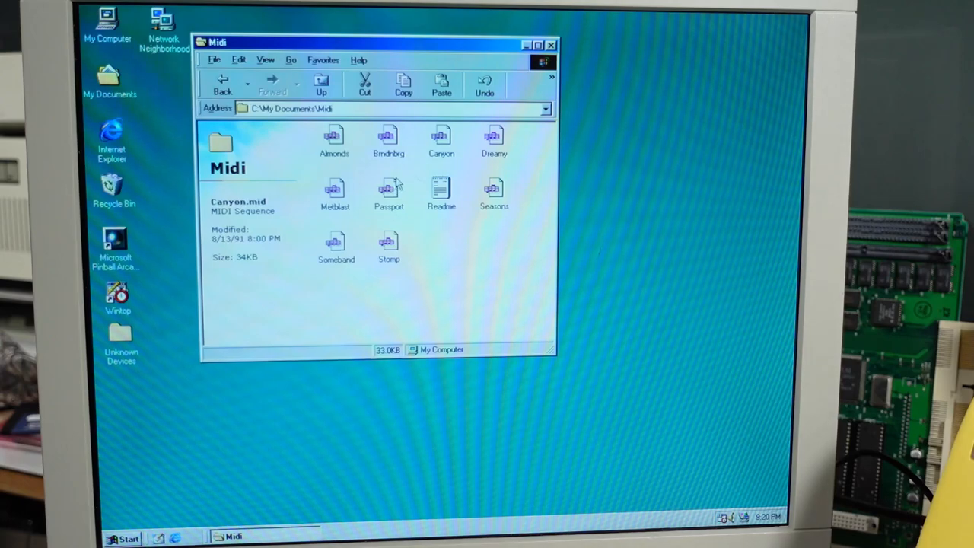
left_click(389, 191)
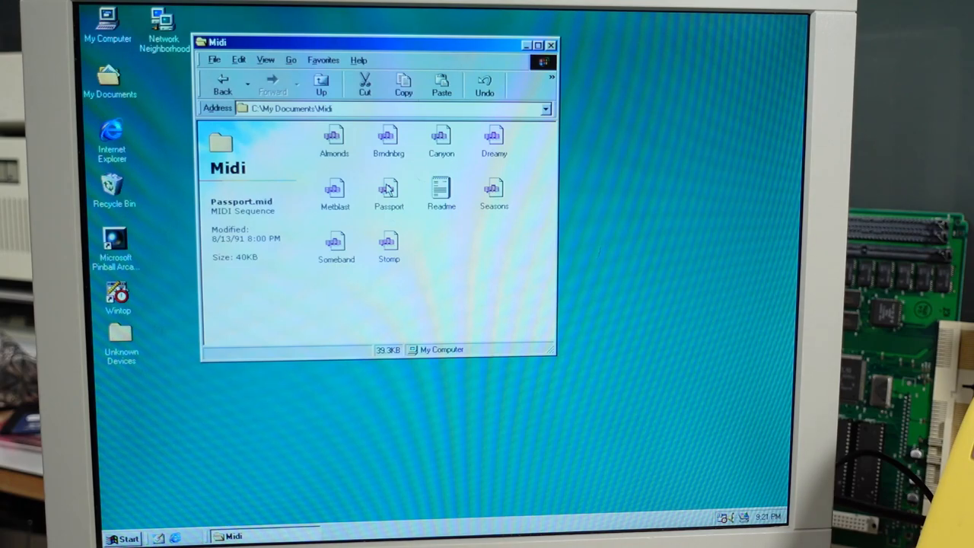
double_click(389, 190)
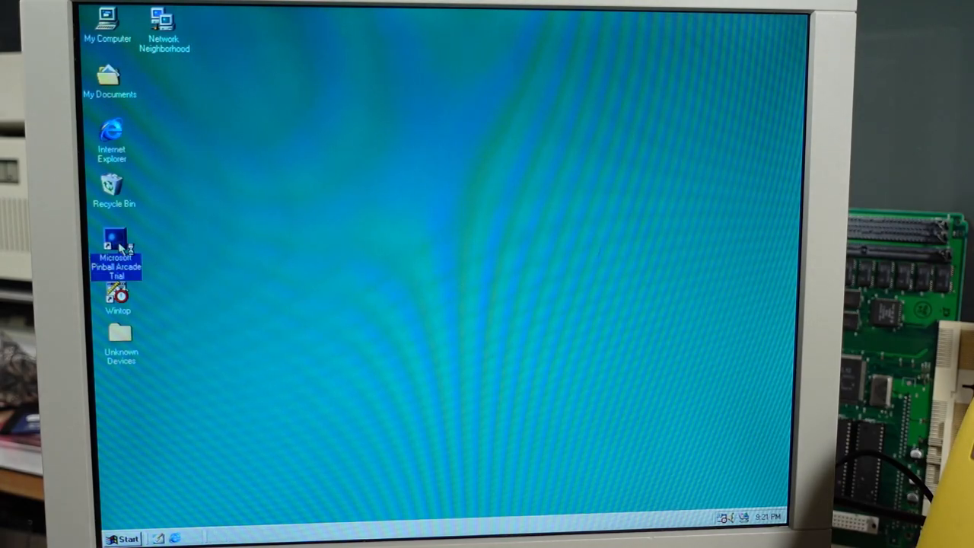
- Launch the Pinball Arcade trial, start the Haunted House table and insert a coin
double_click(115, 243)
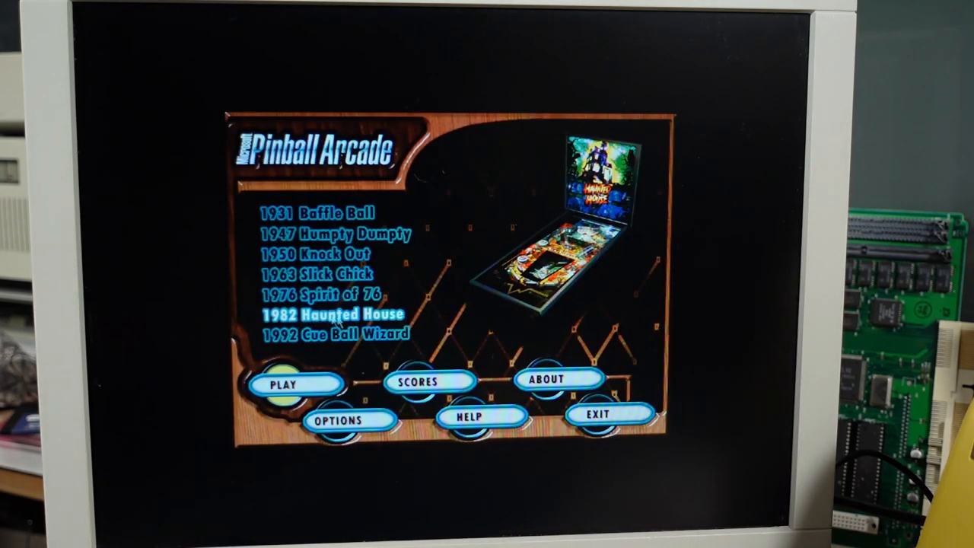
left_click(283, 383)
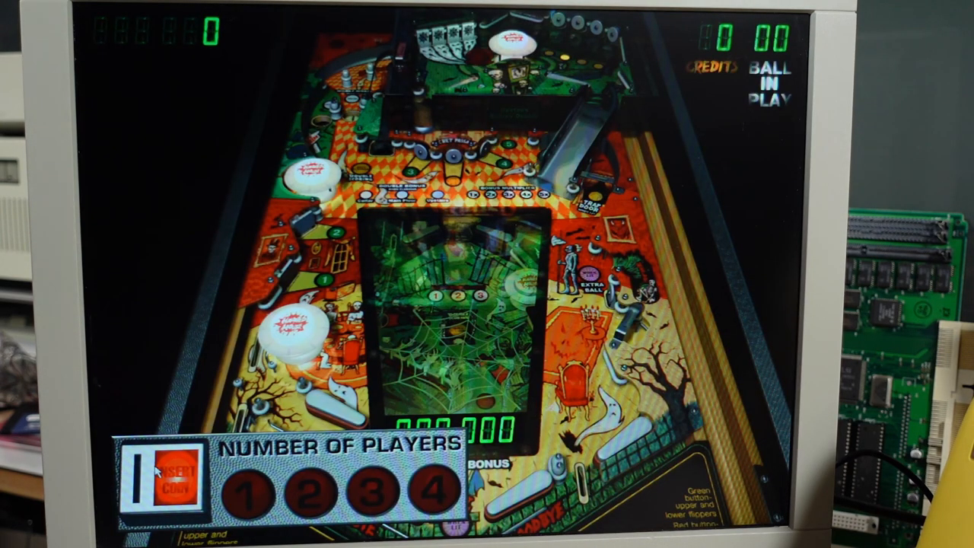
left_click(254, 493)
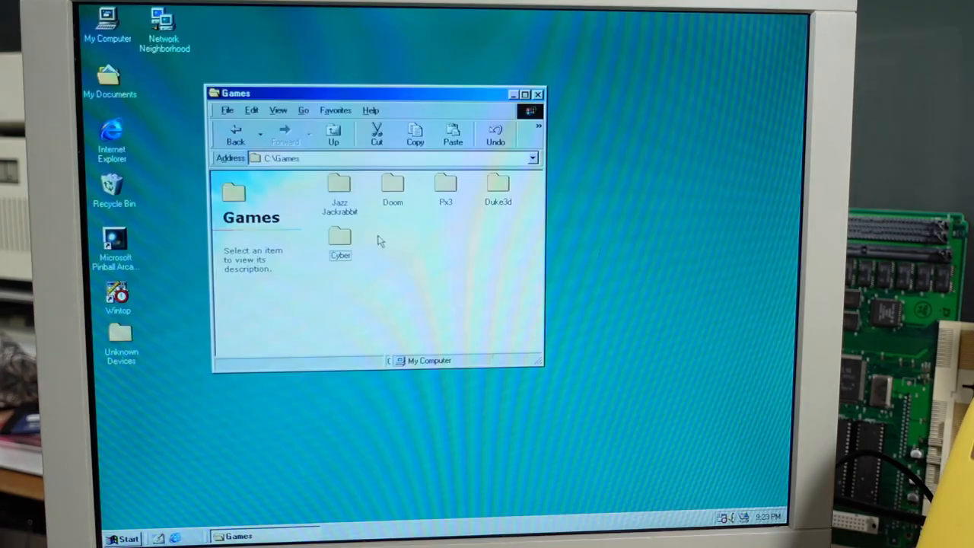
- Open the Doom folder, launch Doom and choose the Knee-Deep in the Dead episode
left_click(392, 188)
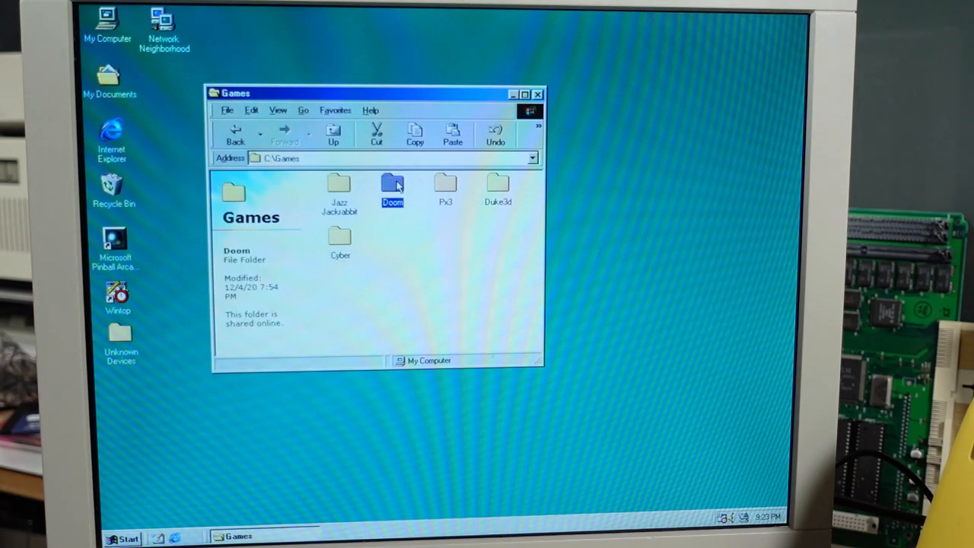
double_click(392, 188)
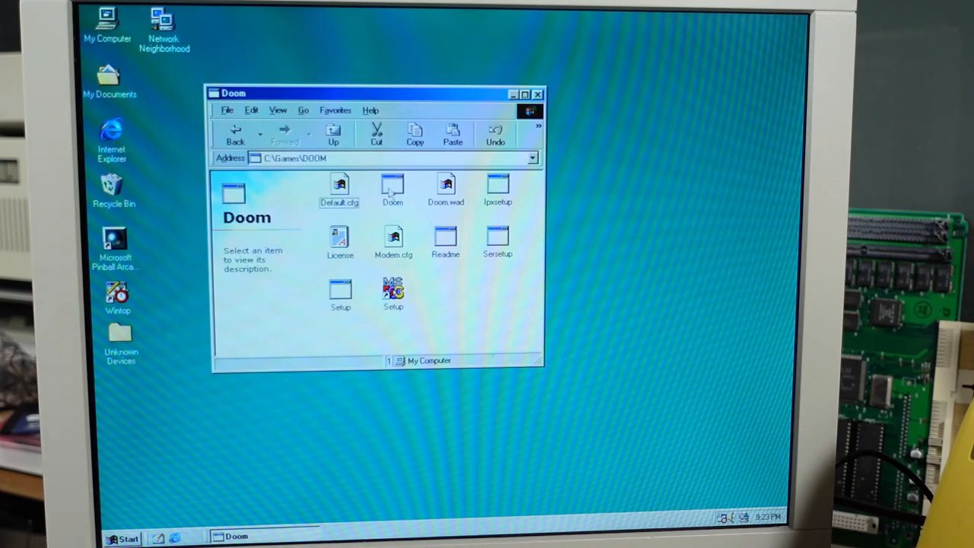
double_click(392, 189)
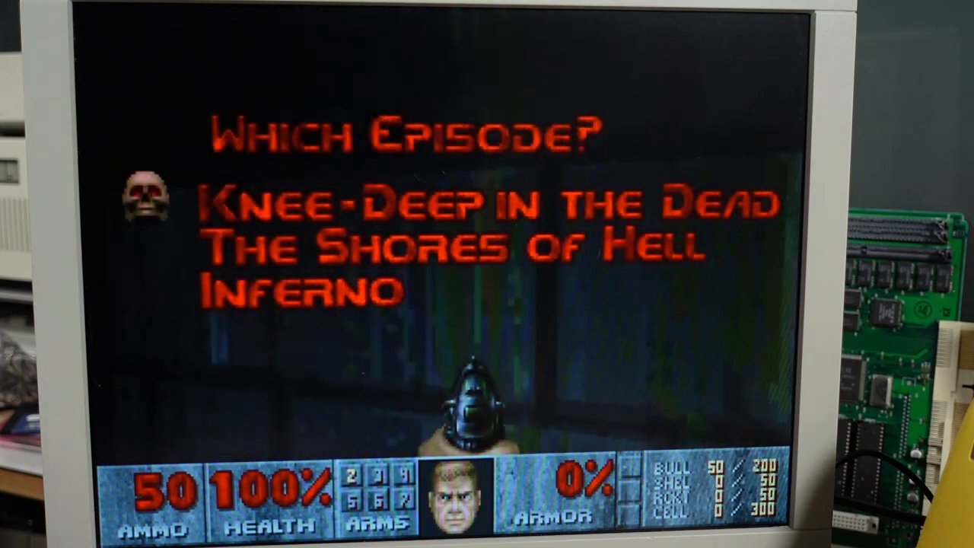
key("enter")
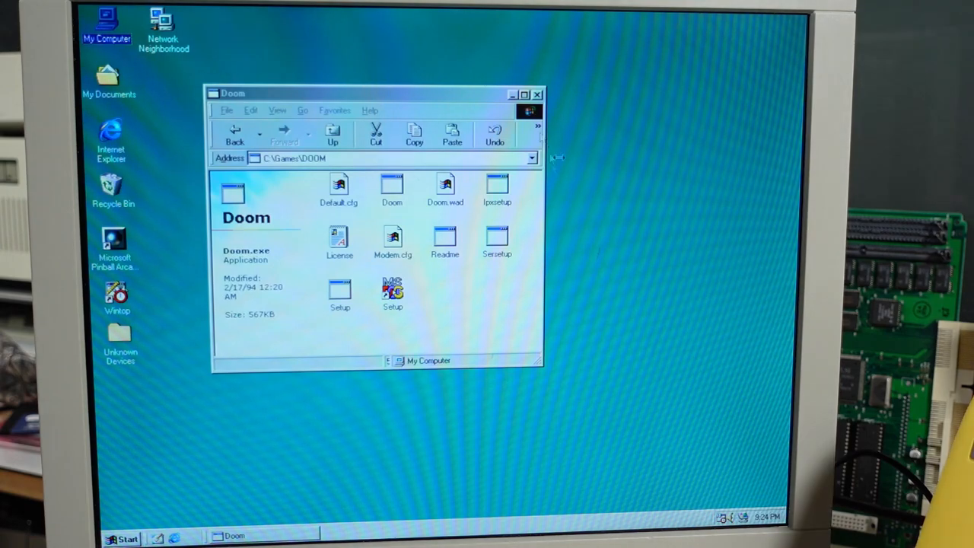
- Go back up to C:\Games and open the Px3 folder to run Planet X3
left_click(333, 135)
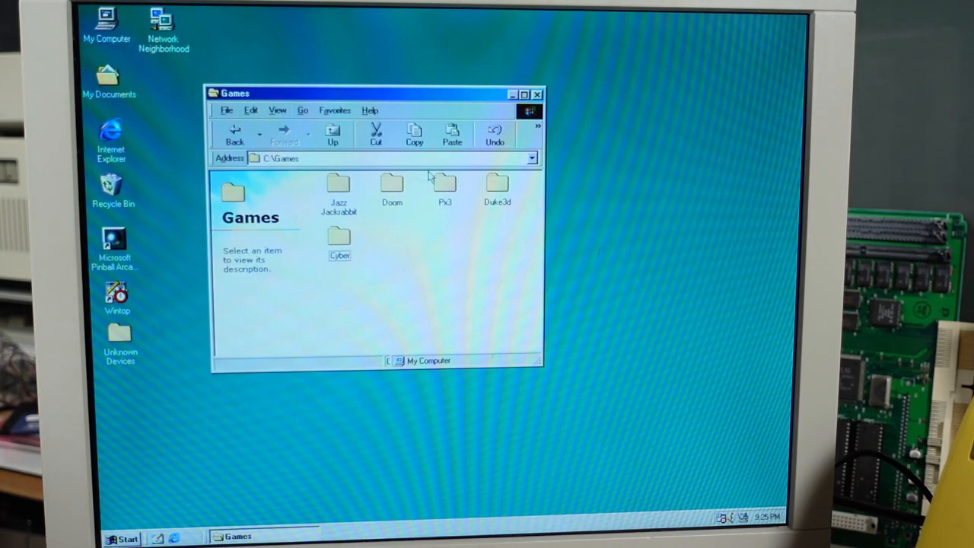
double_click(445, 188)
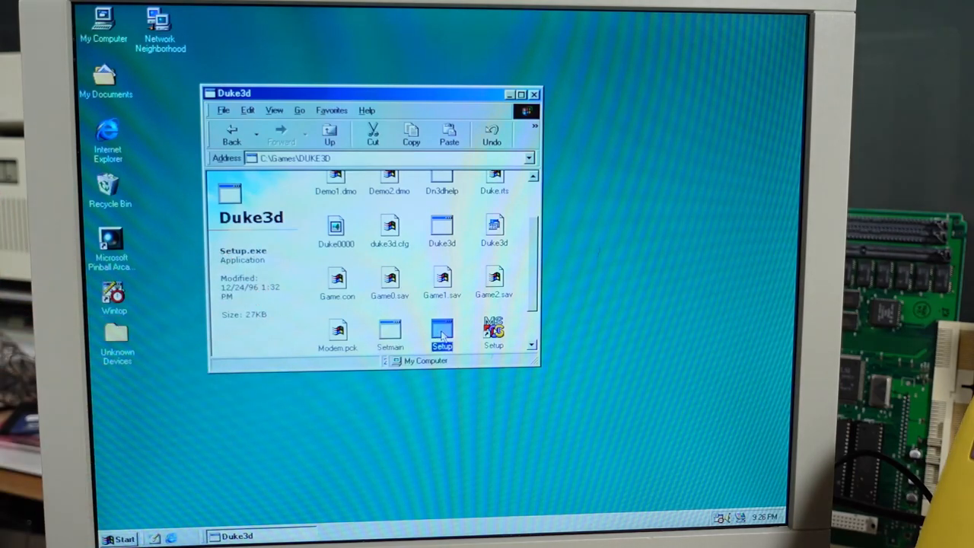
- Launch the Duke Nukem 3D Setup.exe from the Duke3d folder
double_click(442, 331)
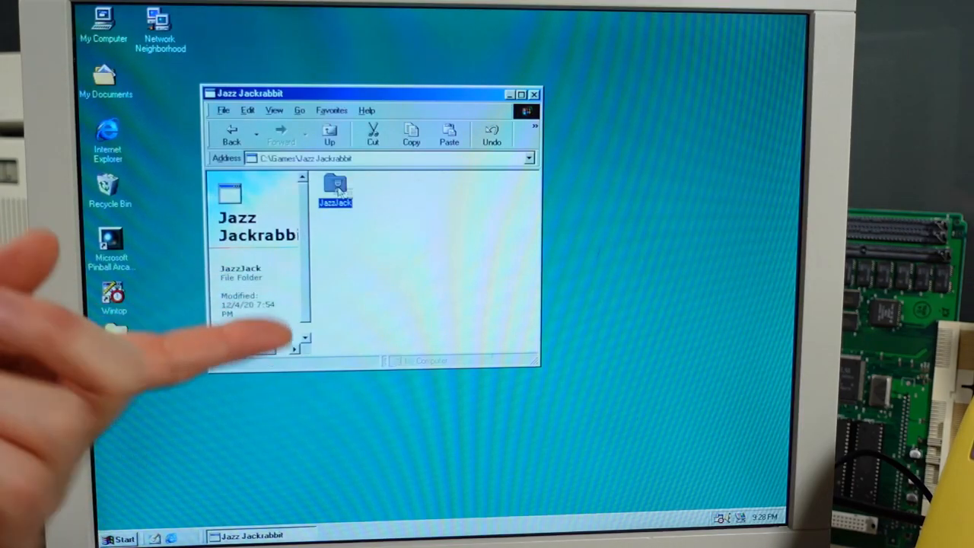
- Open the JazzJack subfolder to view its Blocks data files, then close the window
double_click(335, 189)
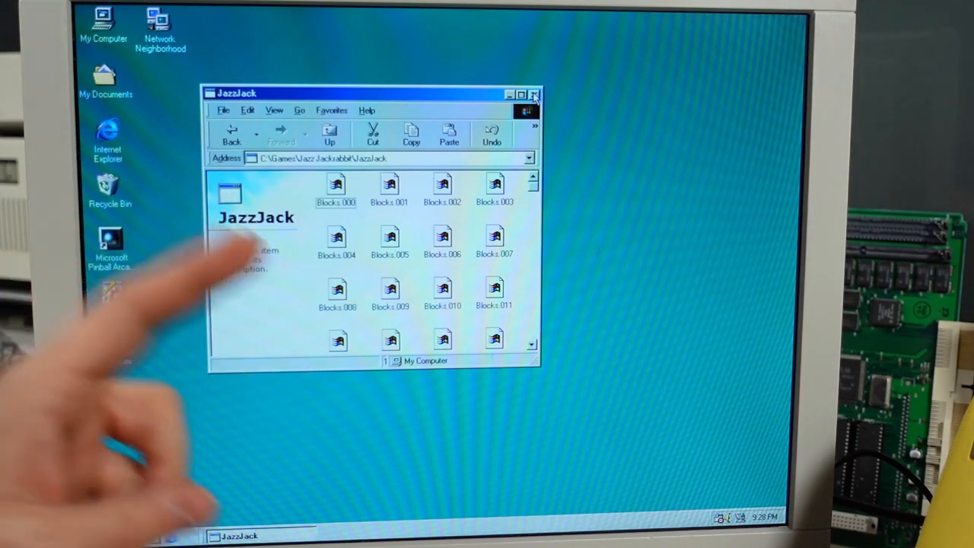
left_click(534, 94)
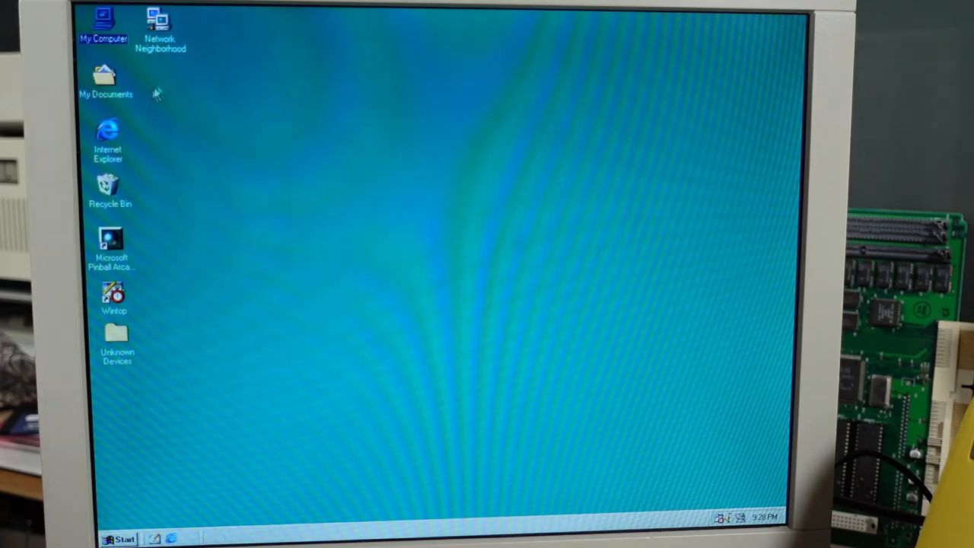